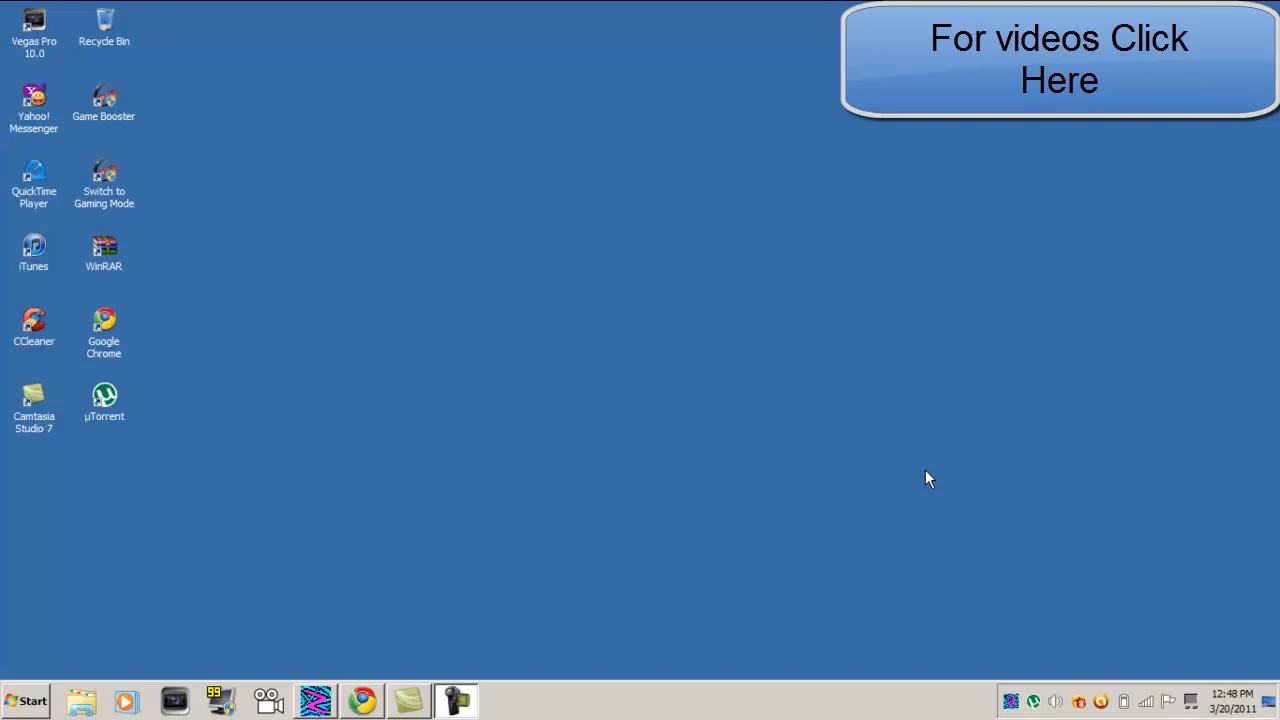
mouse_move(12, 482)
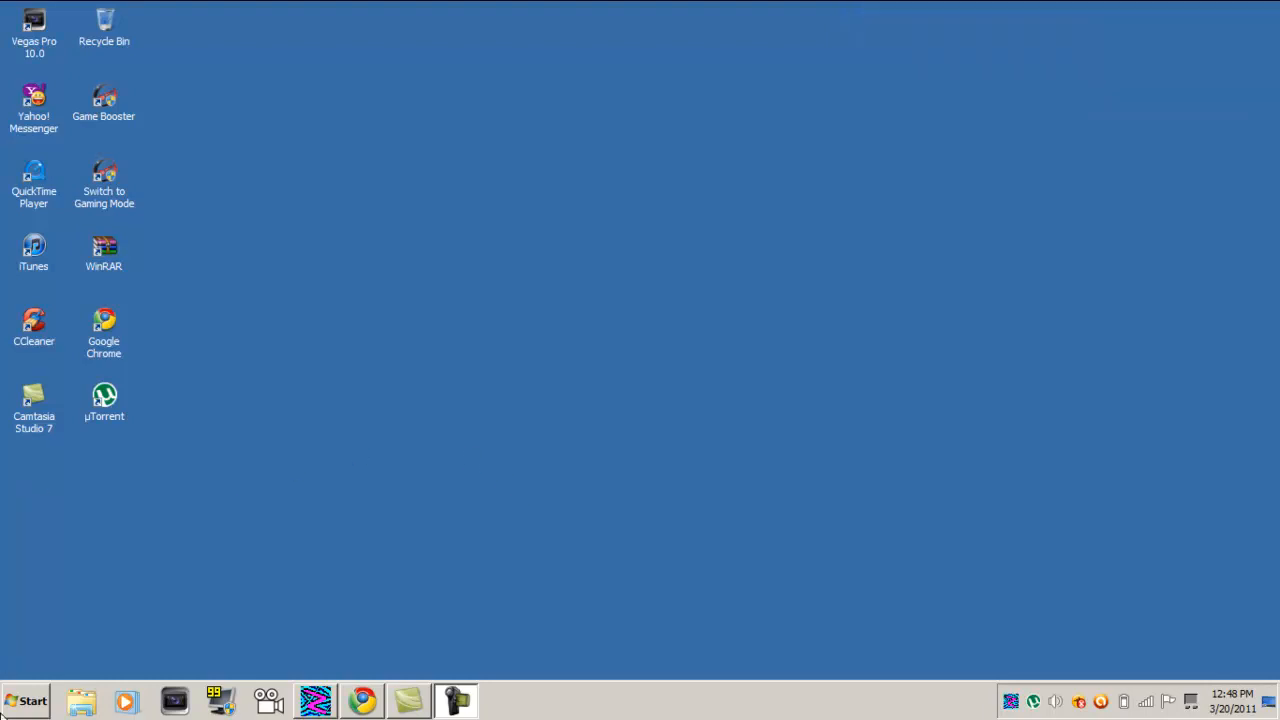
Step: Browse from the Start menu into Computer and Favorites, then dismiss that Explorer window
click(28, 702)
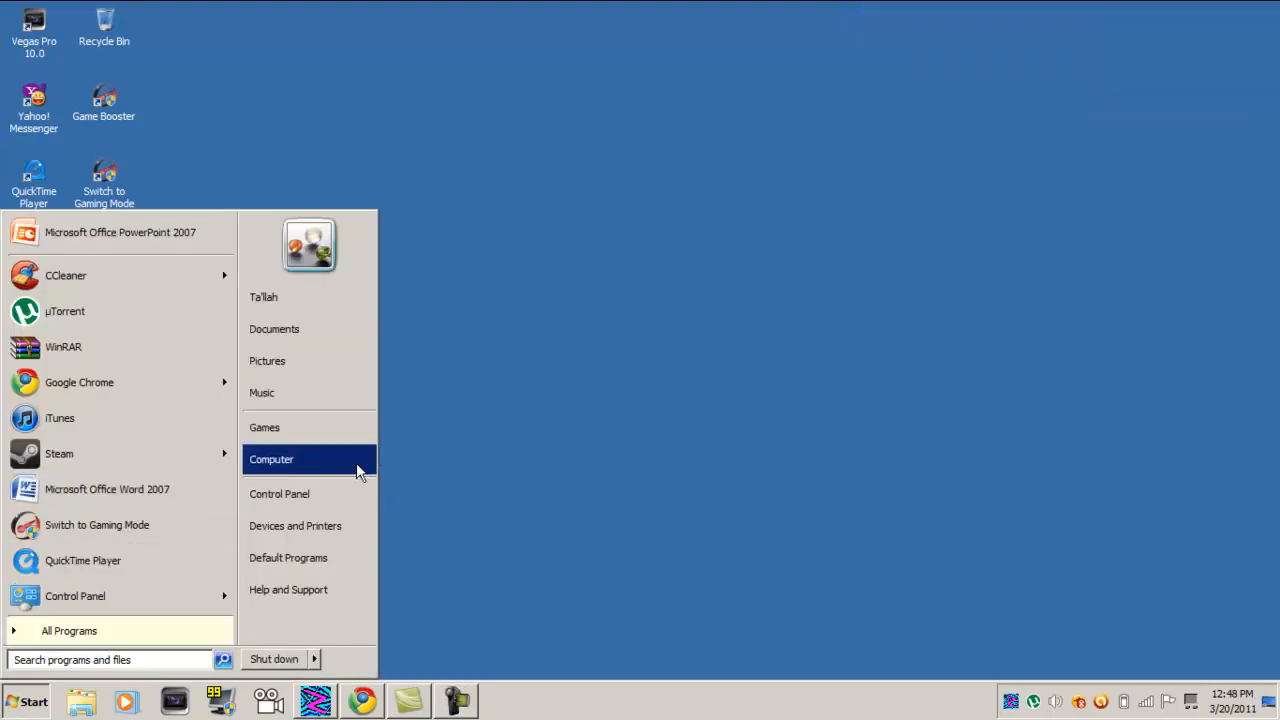
click(272, 458)
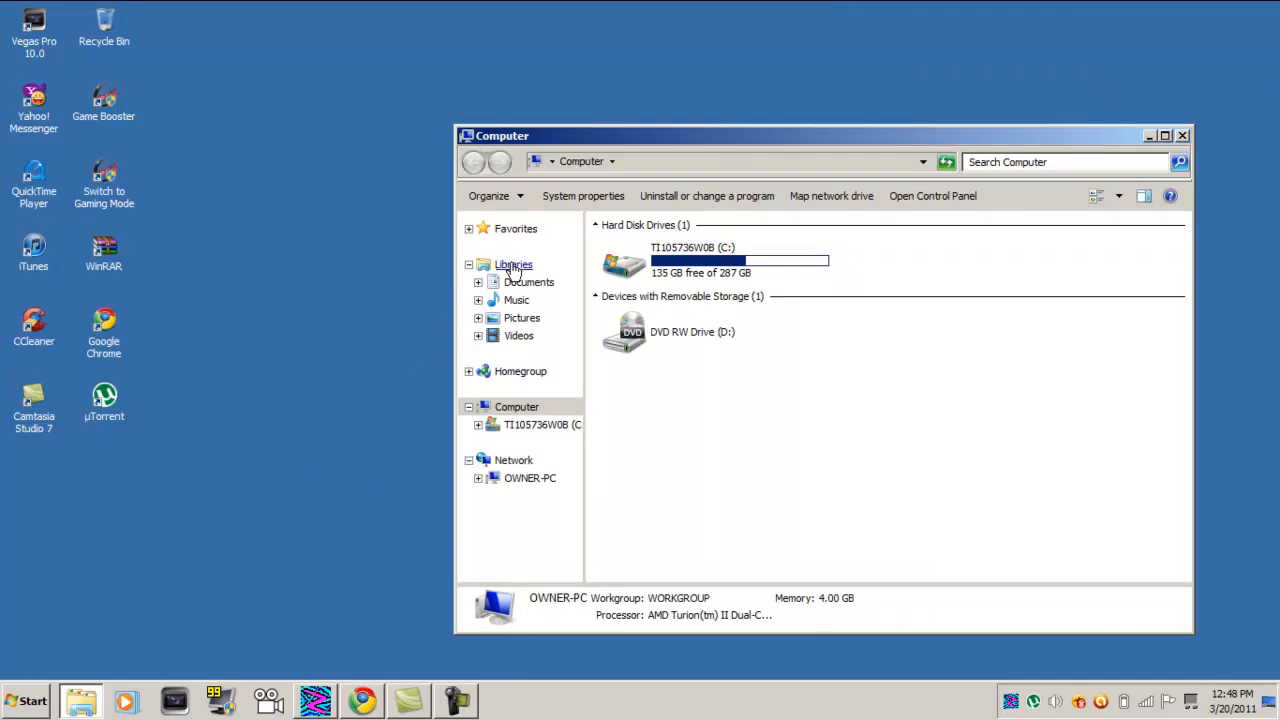
click(516, 228)
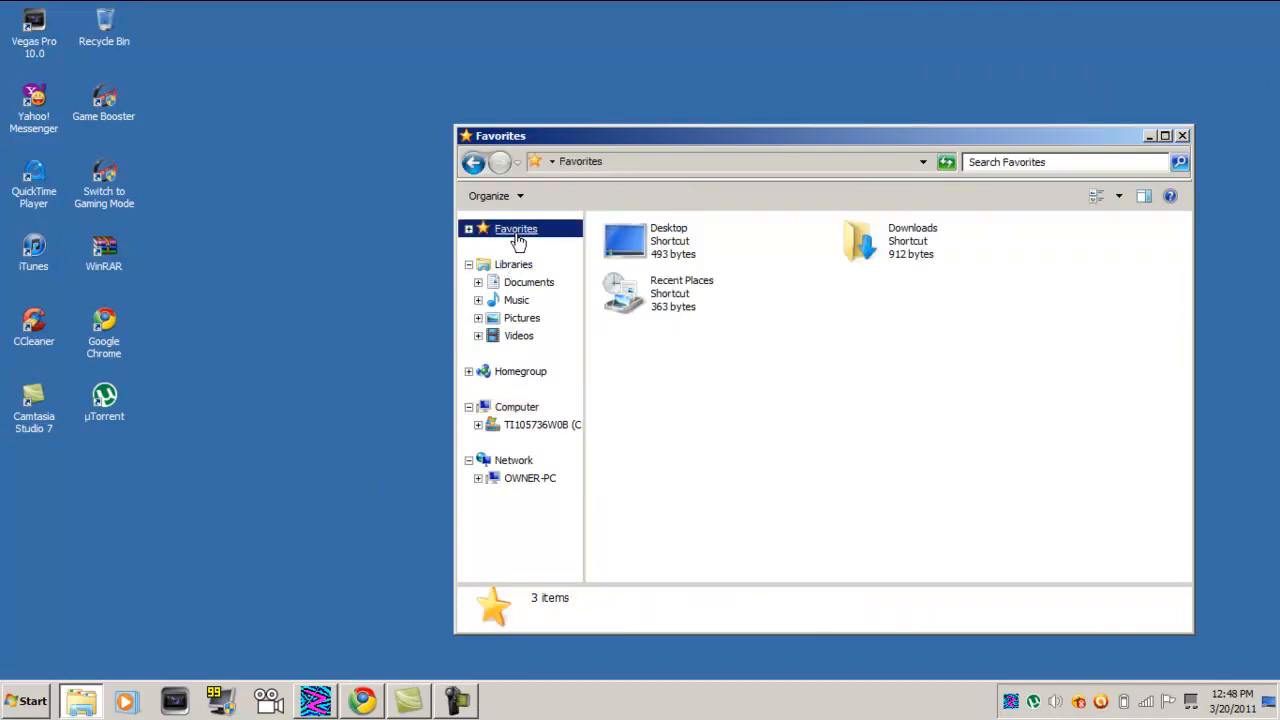
mouse_move(904, 236)
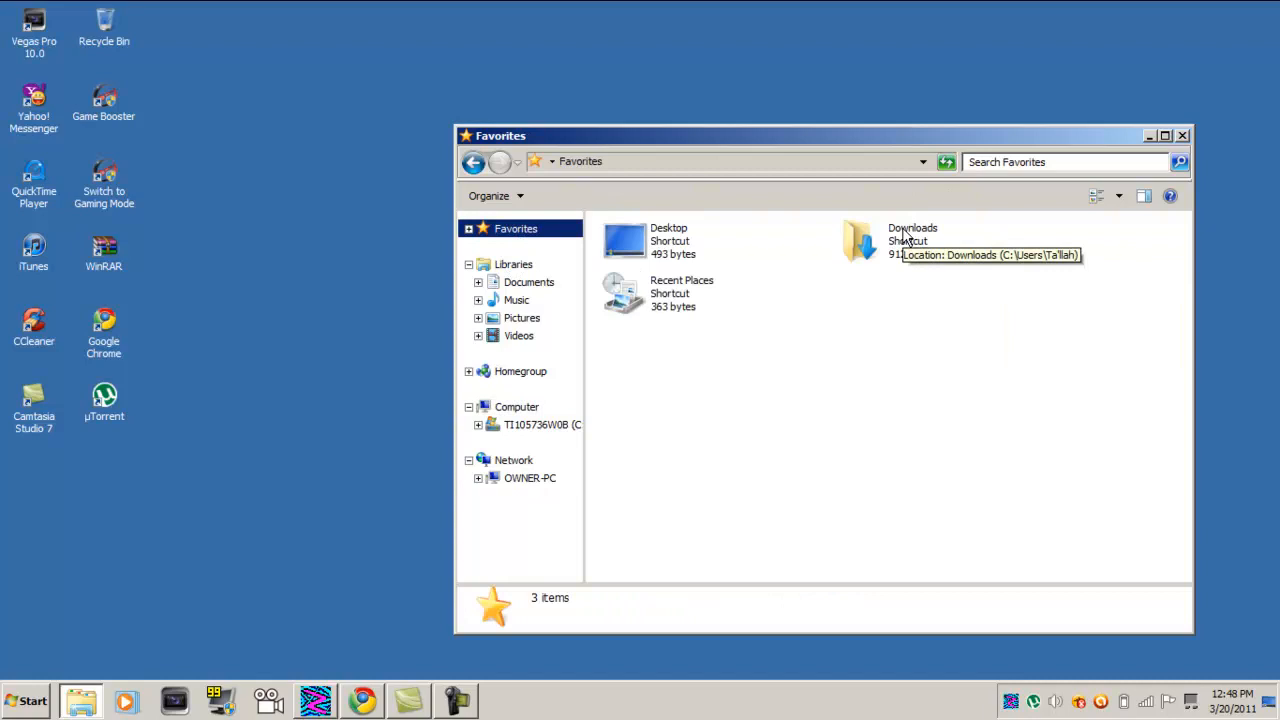
click(1180, 130)
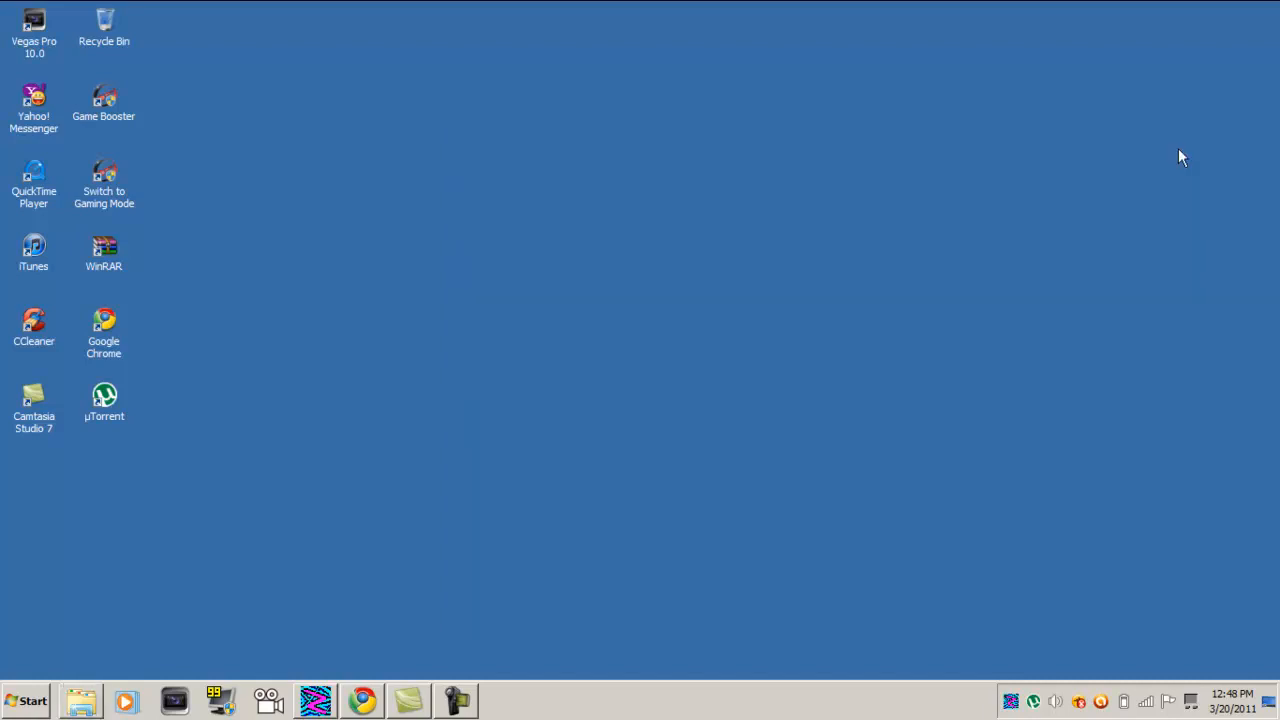
mouse_move(1032, 700)
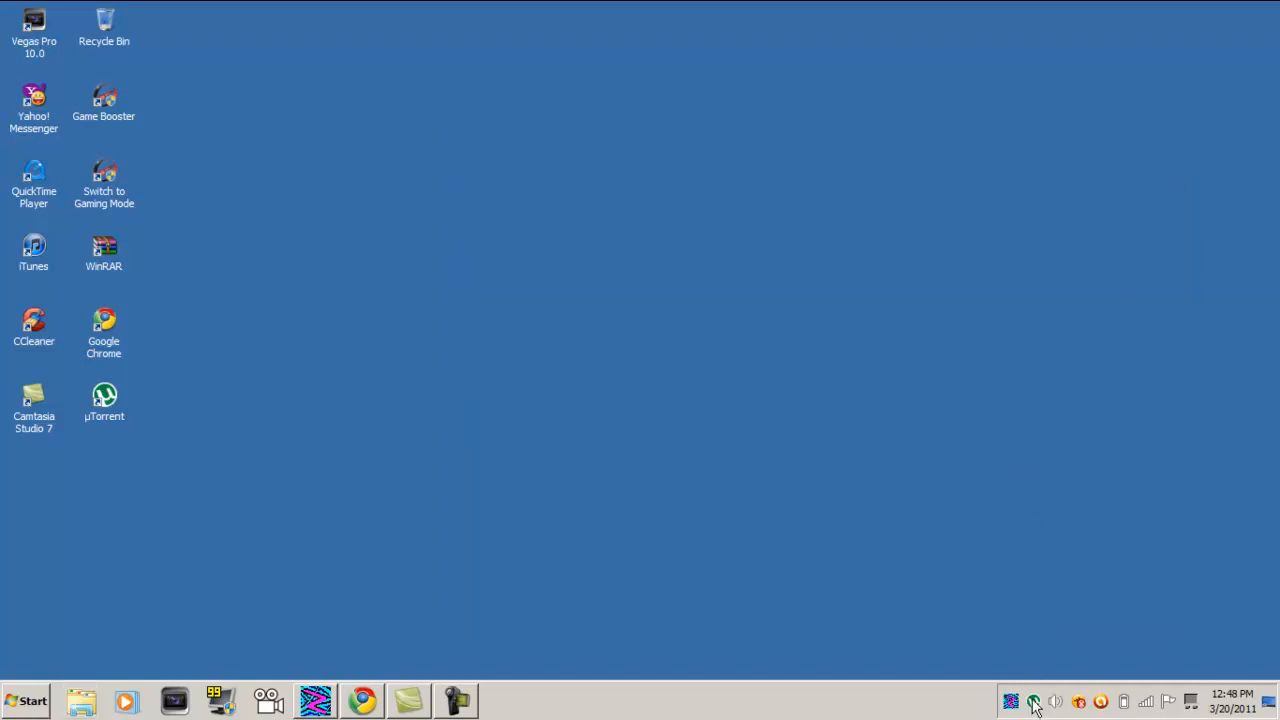
Step: Open the Battlefield.Bad.Company.2-RELOADED folder and view its rld-bbc2 cover image in Photo Viewer
click(1036, 700)
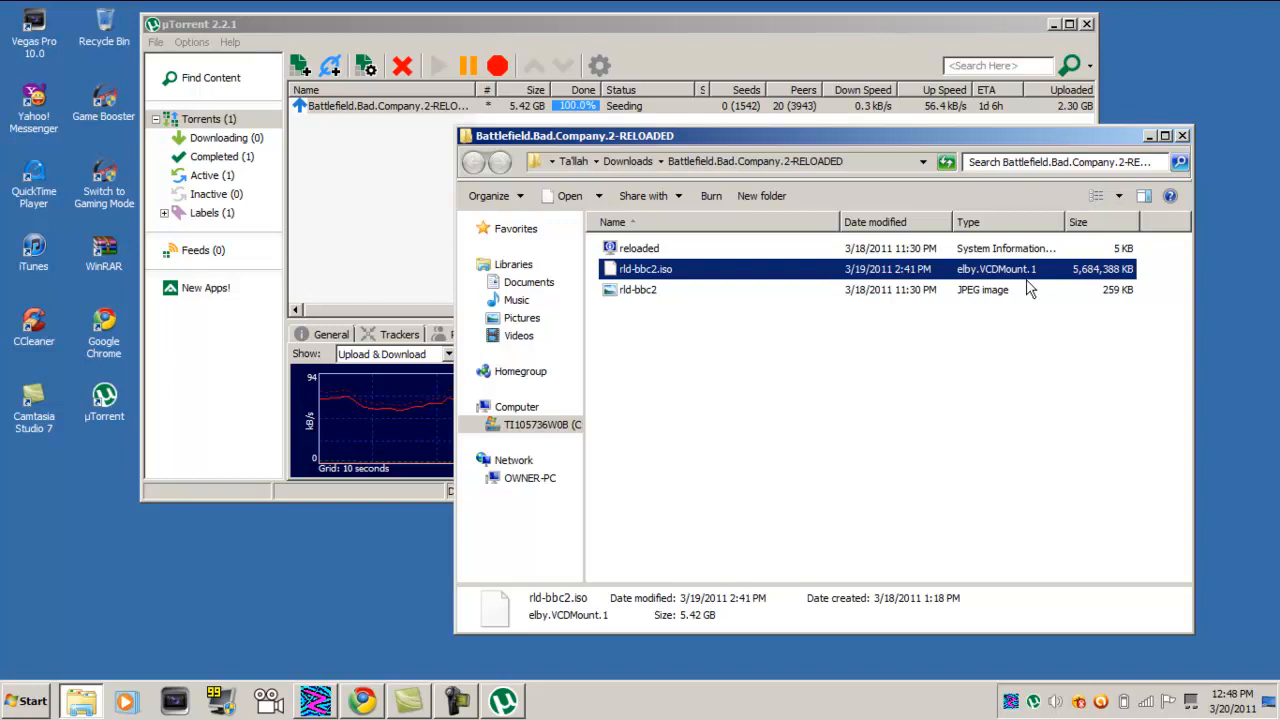
mouse_move(1004, 302)
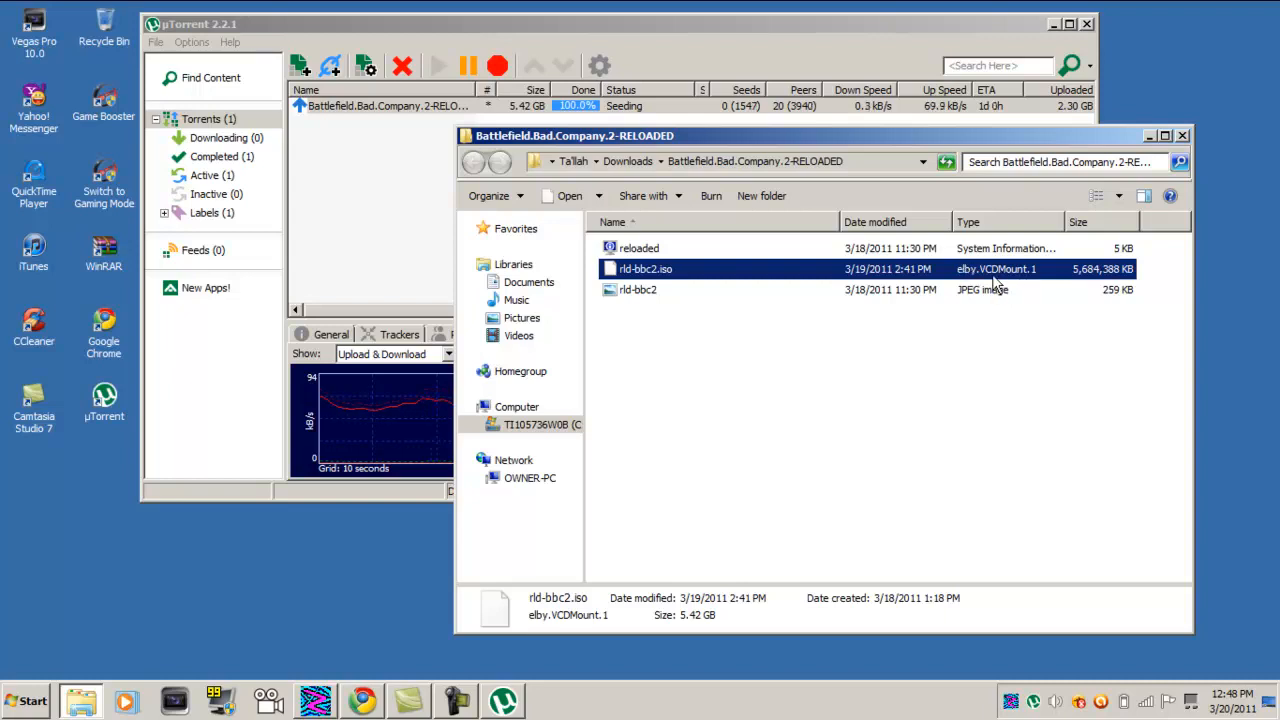
mouse_move(858, 308)
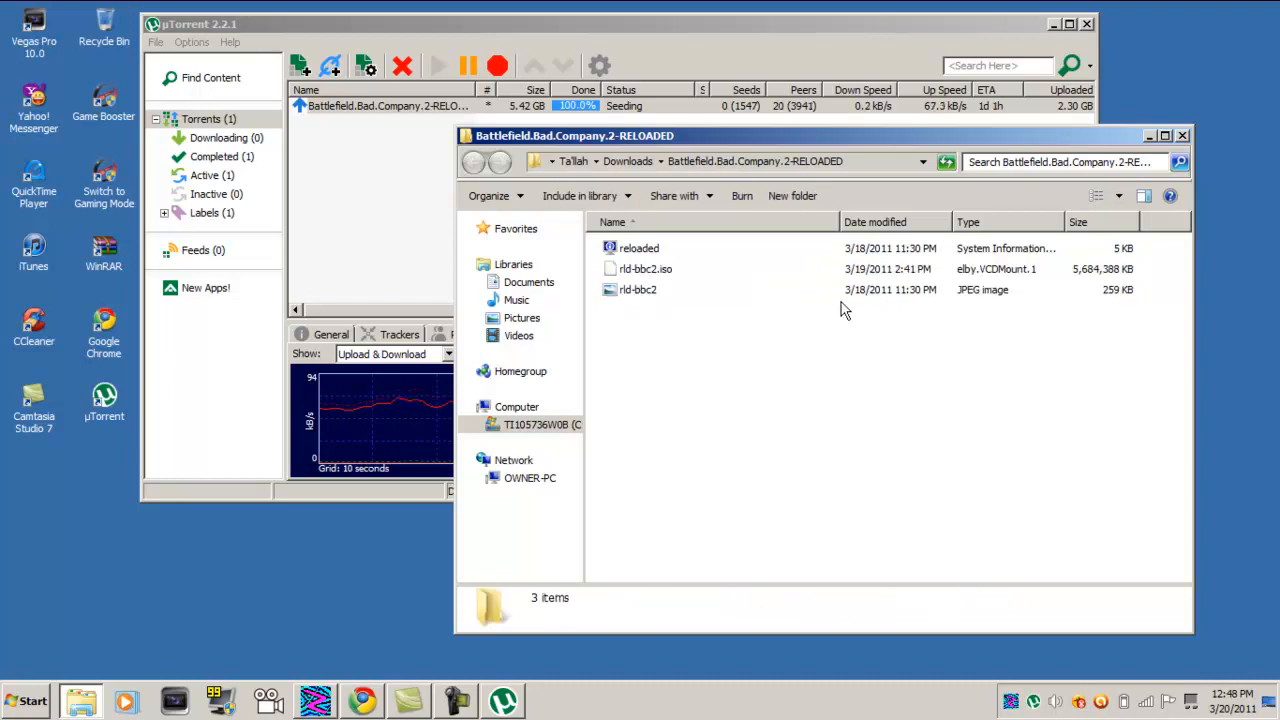
double_click(634, 288)
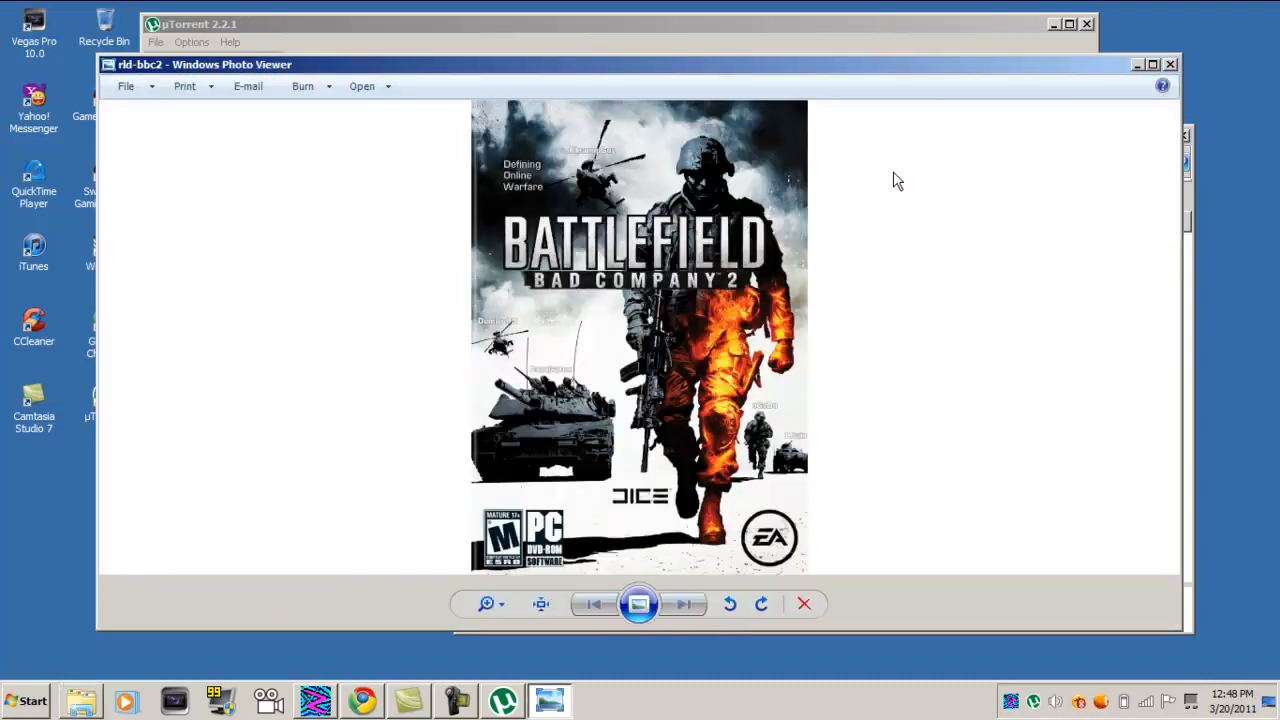
mouse_move(1000, 164)
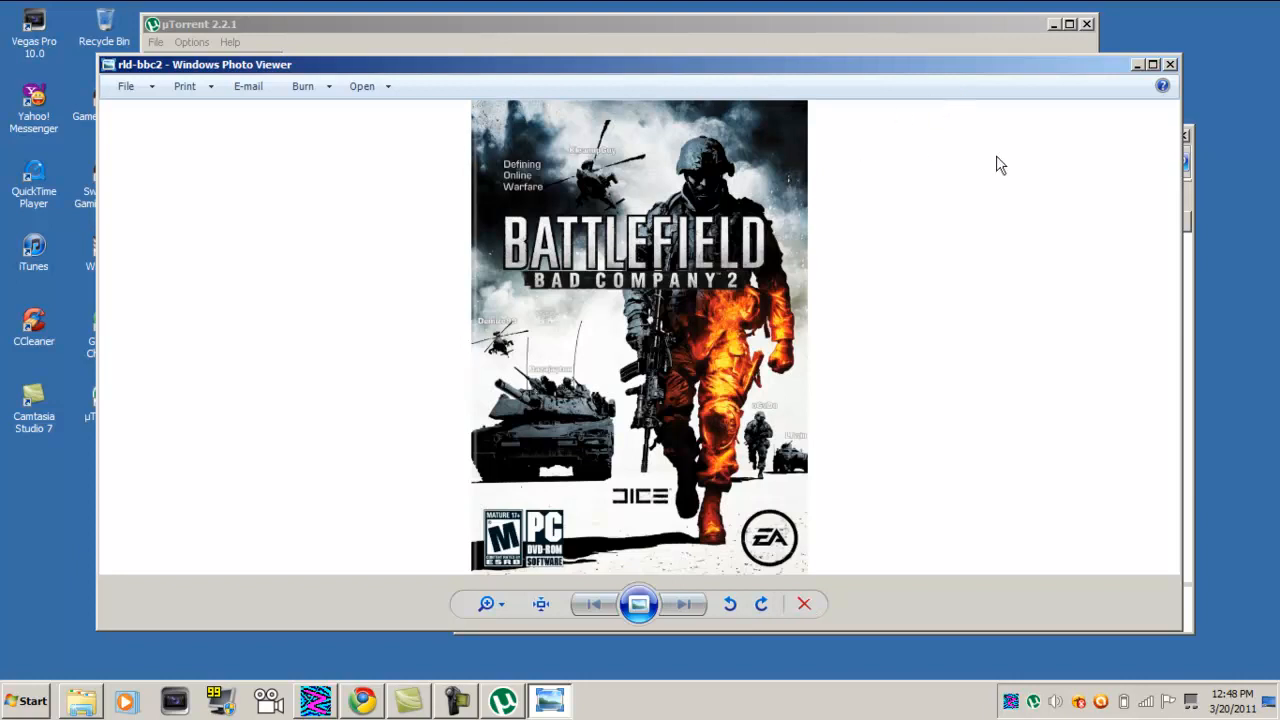
mouse_move(1172, 68)
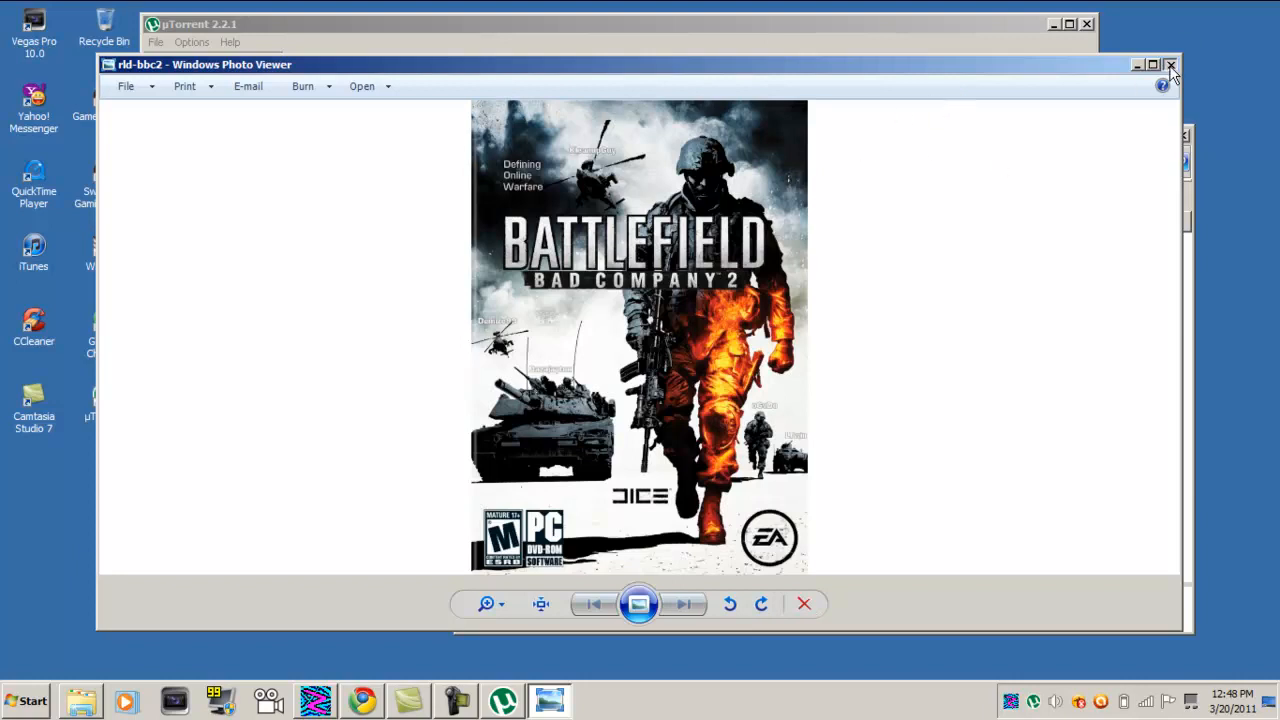
Step: Close the cover image, open the reloaded .nfo file and dismiss the unable-to-open error
click(1168, 64)
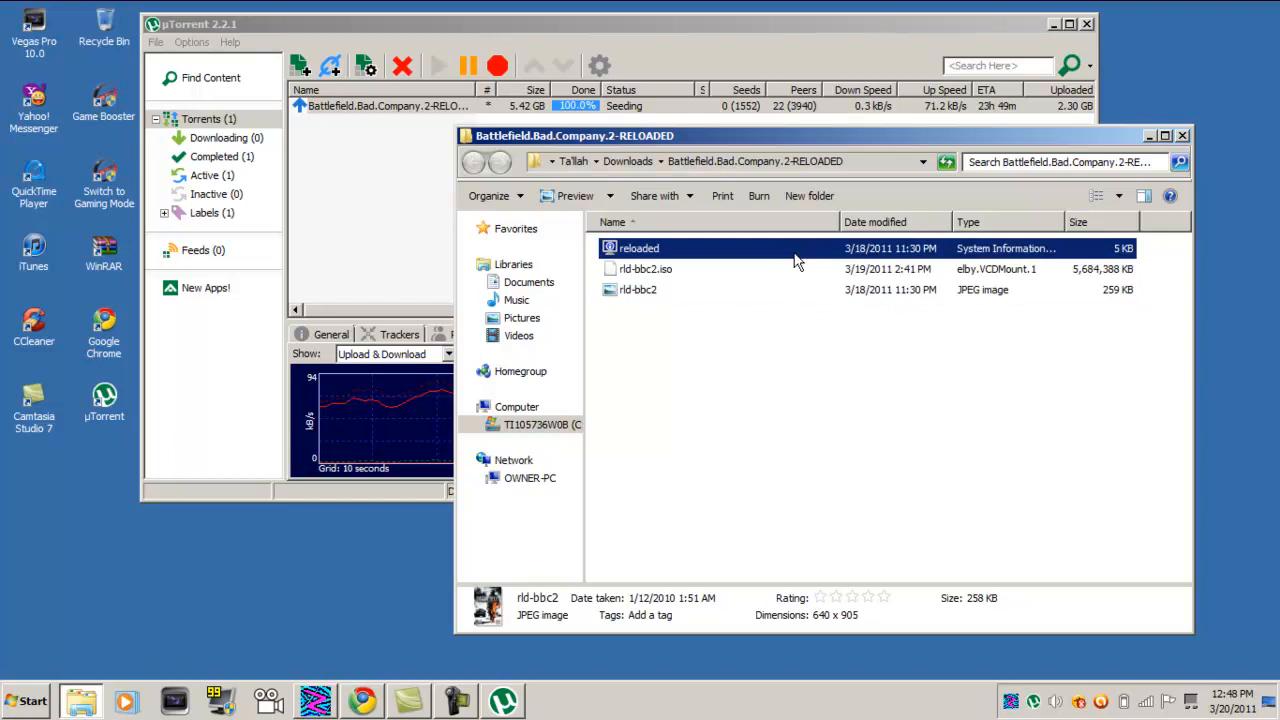
click(640, 248)
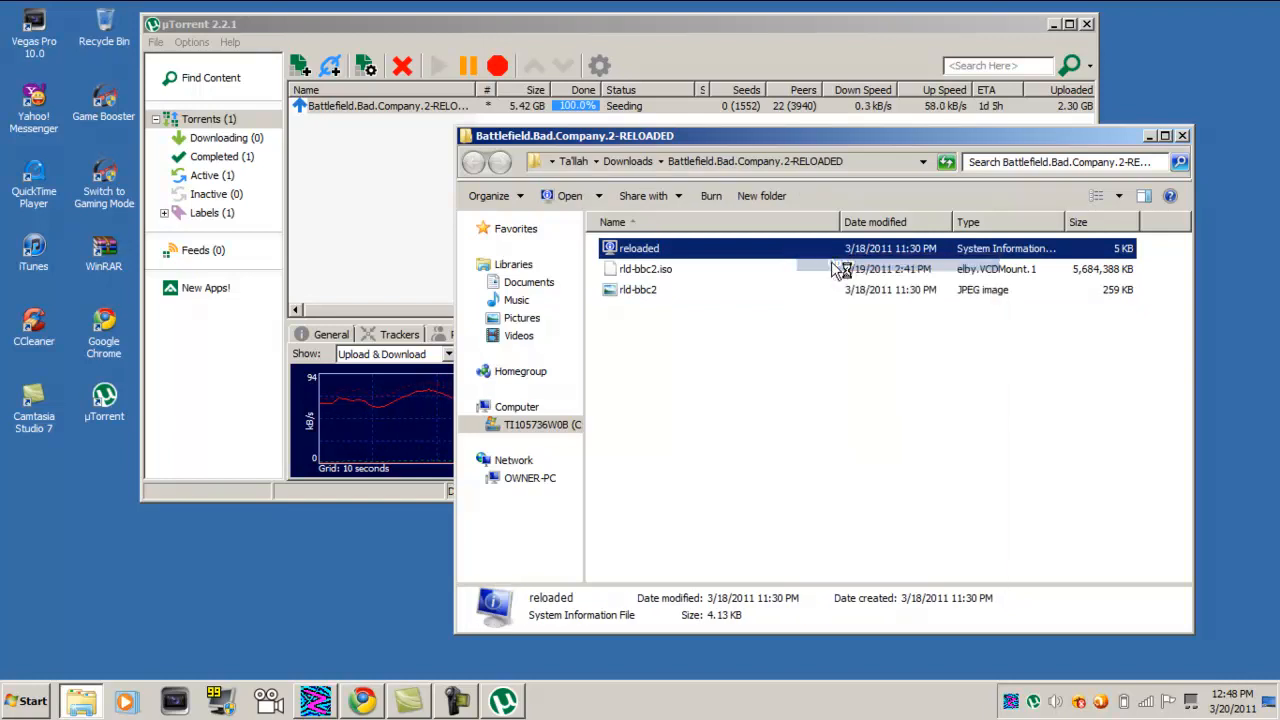
double_click(638, 248)
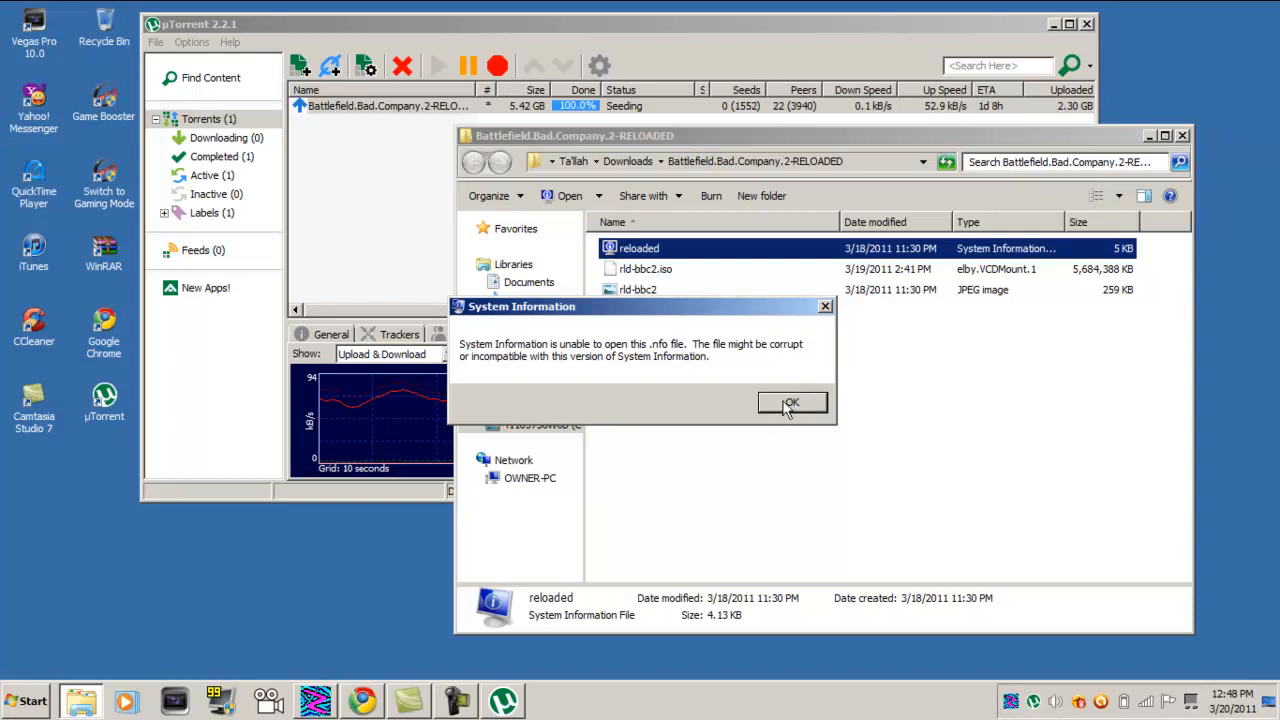
click(792, 402)
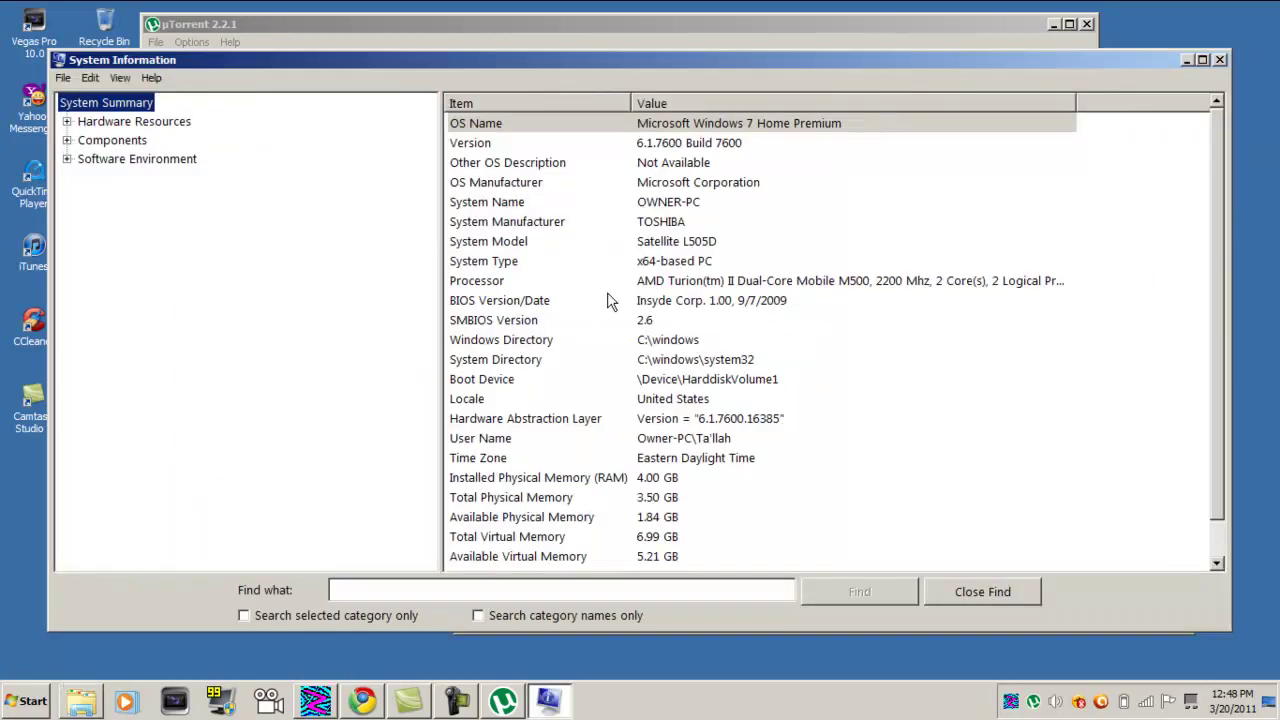
mouse_move(590, 260)
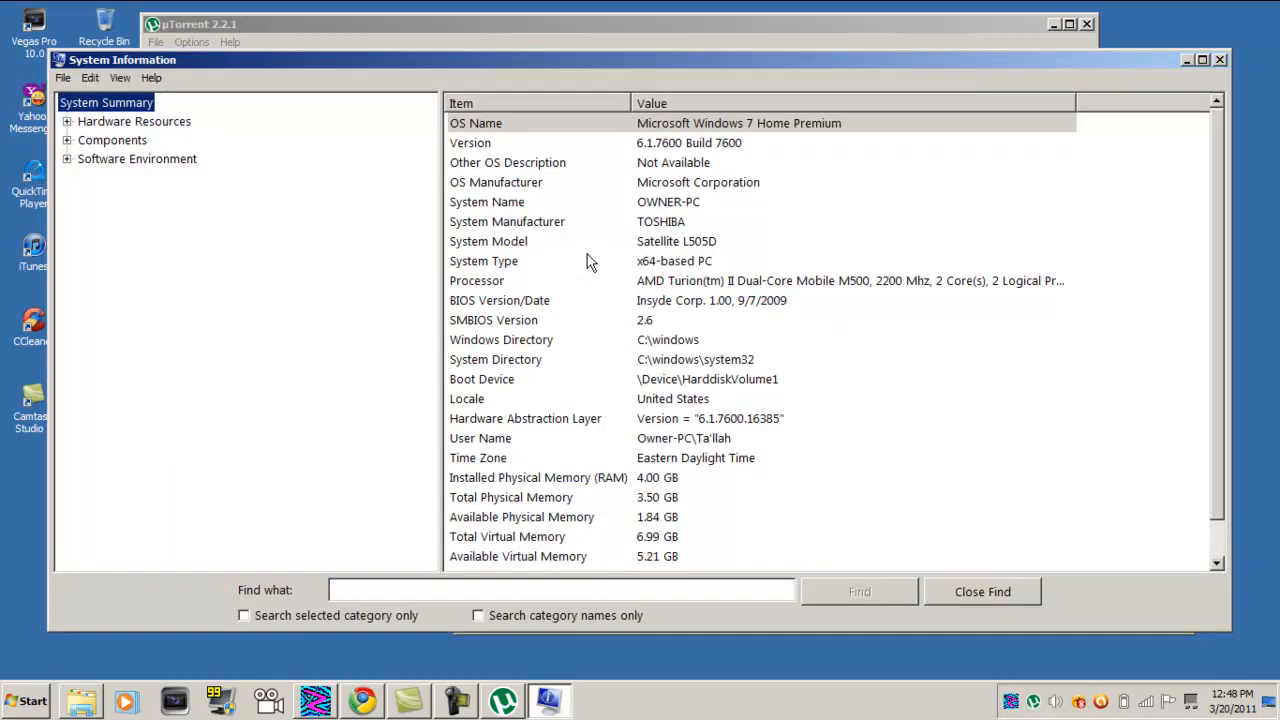
mouse_move(650, 276)
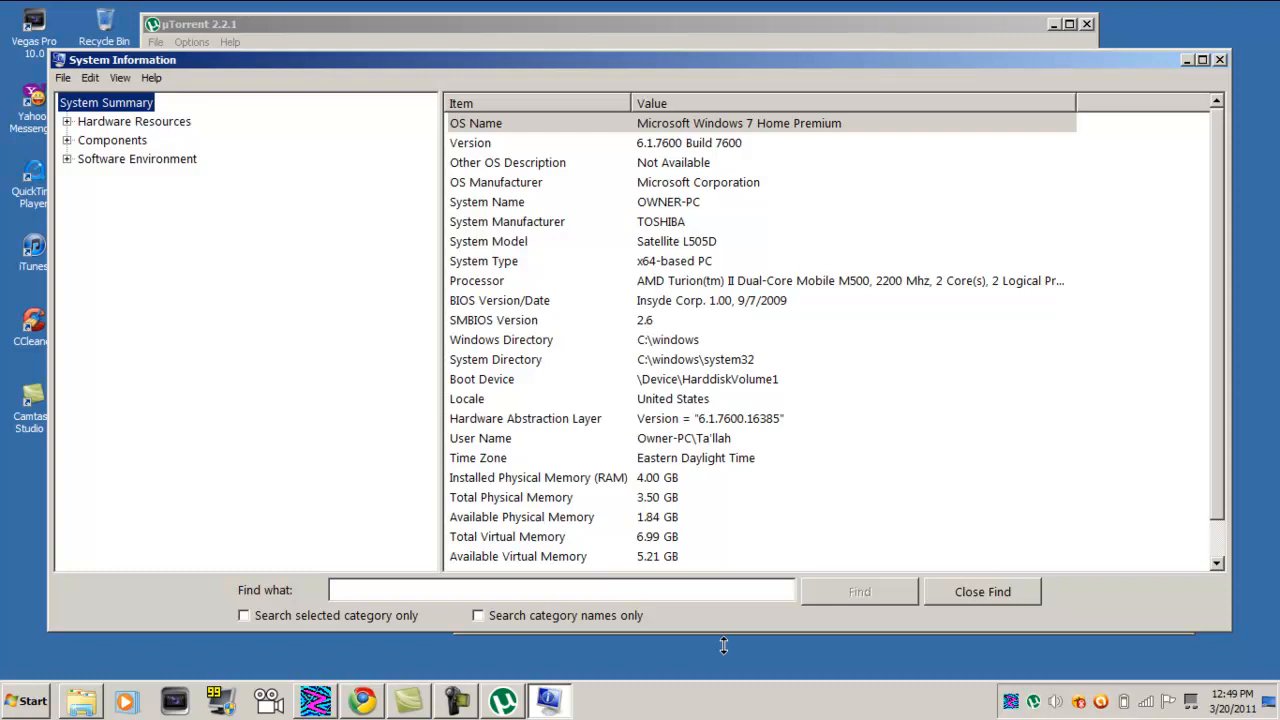
mouse_move(736, 404)
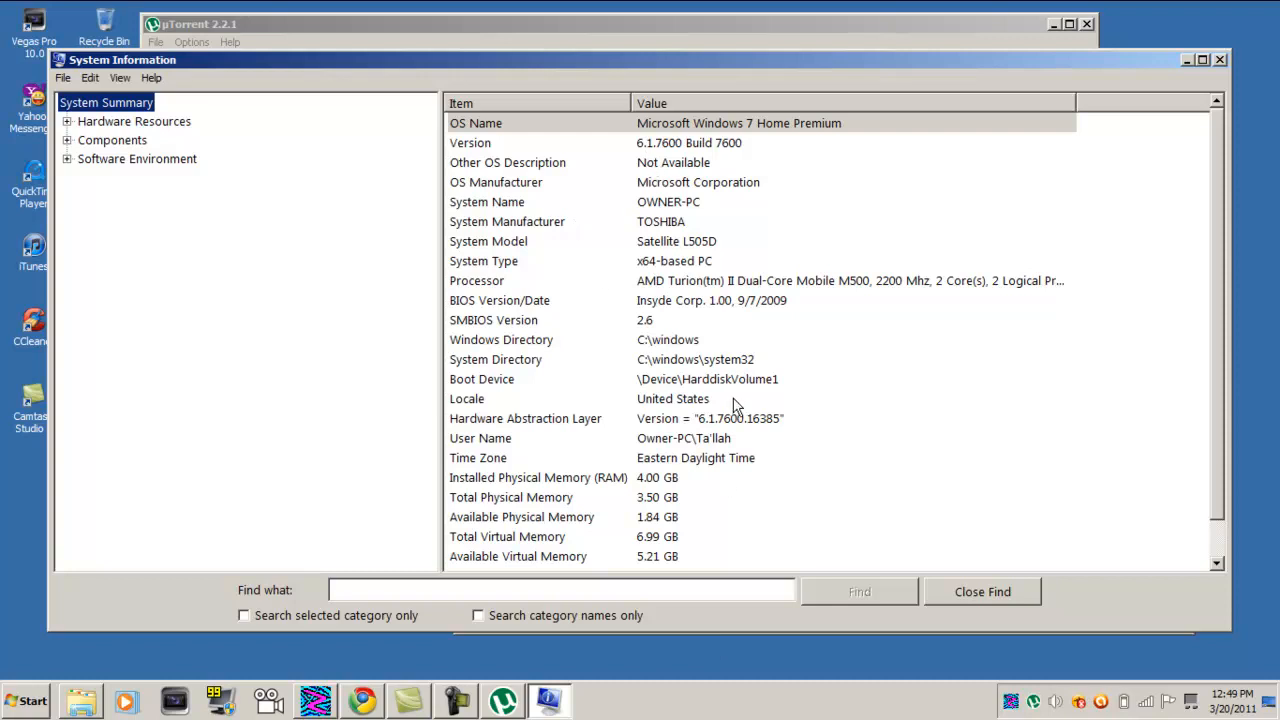
mouse_move(680, 500)
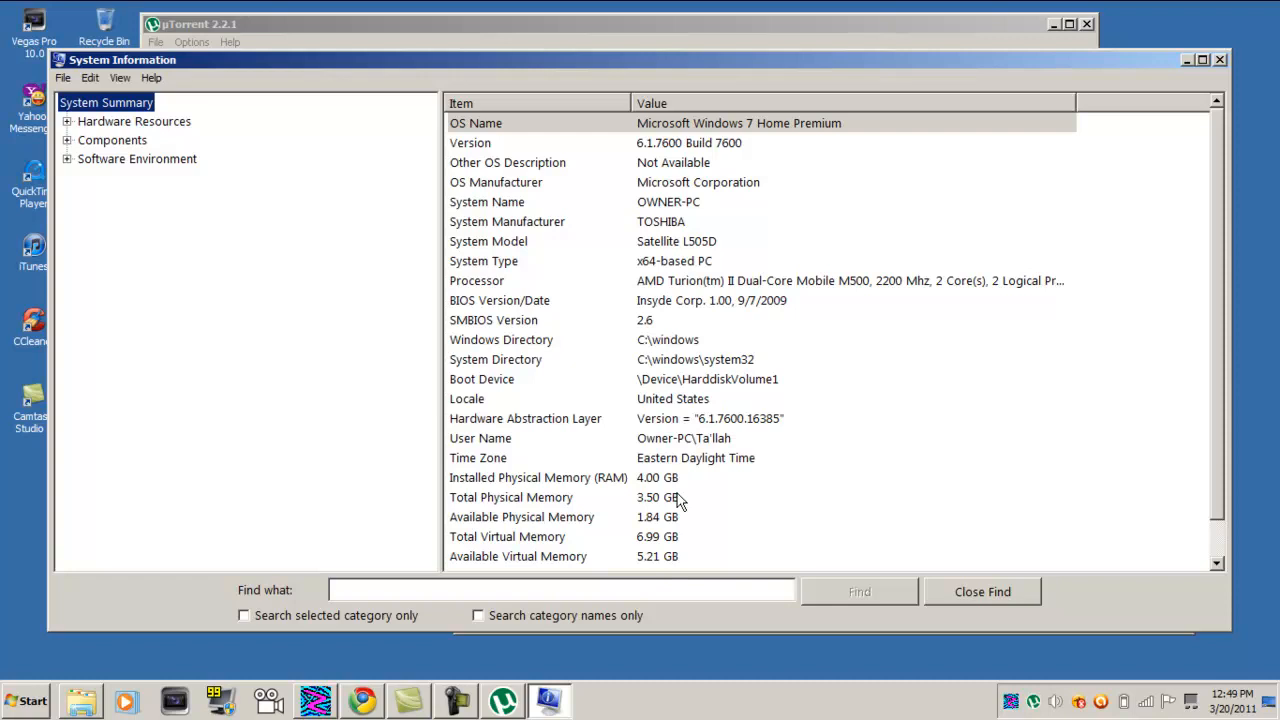
mouse_move(1028, 454)
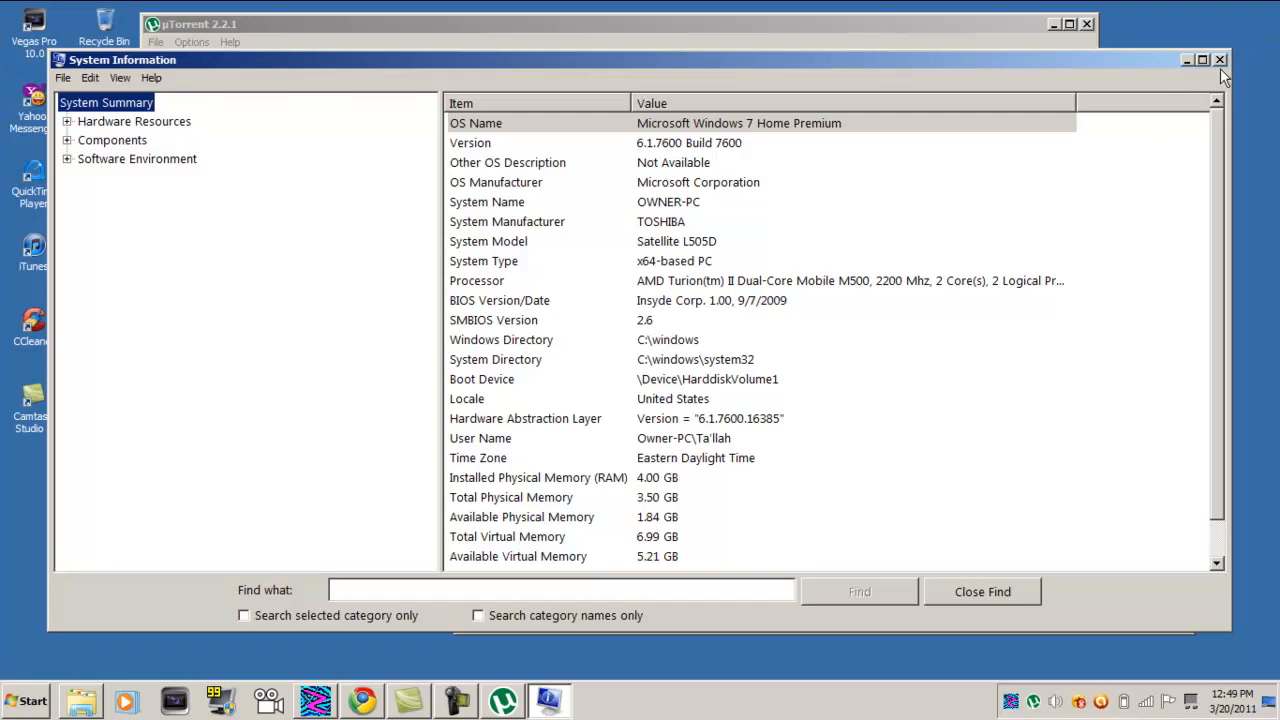
Step: Close the System Summary window to return to the Battlefield game folder
click(1216, 60)
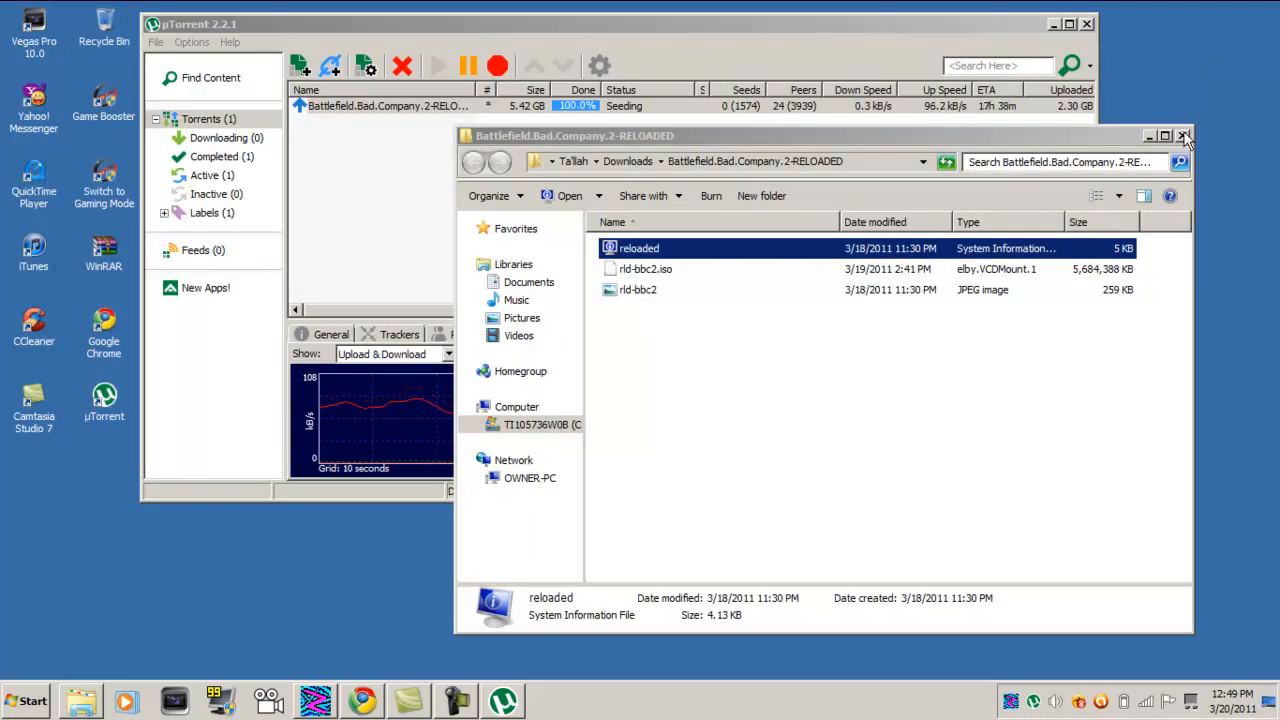
Step: Bring uTorrent forward showing the torrent at 100% Seeding, then clear the windows from the desktop
click(1184, 136)
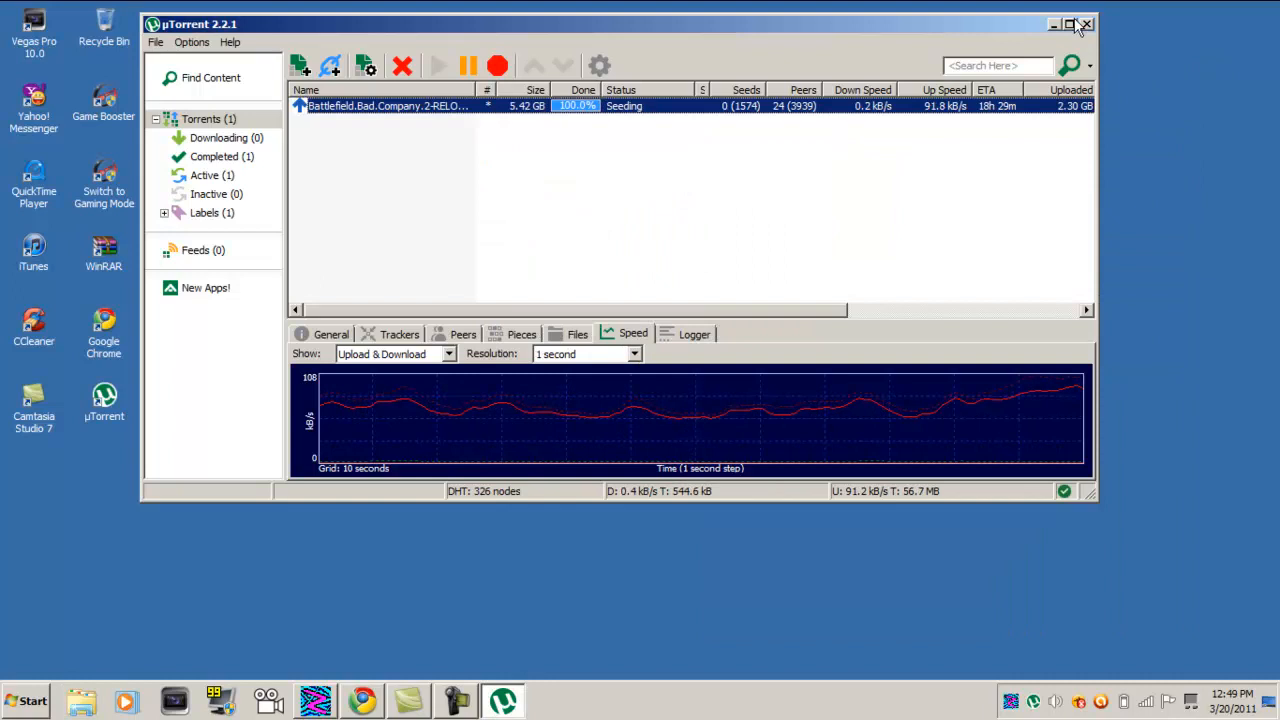
click(1076, 24)
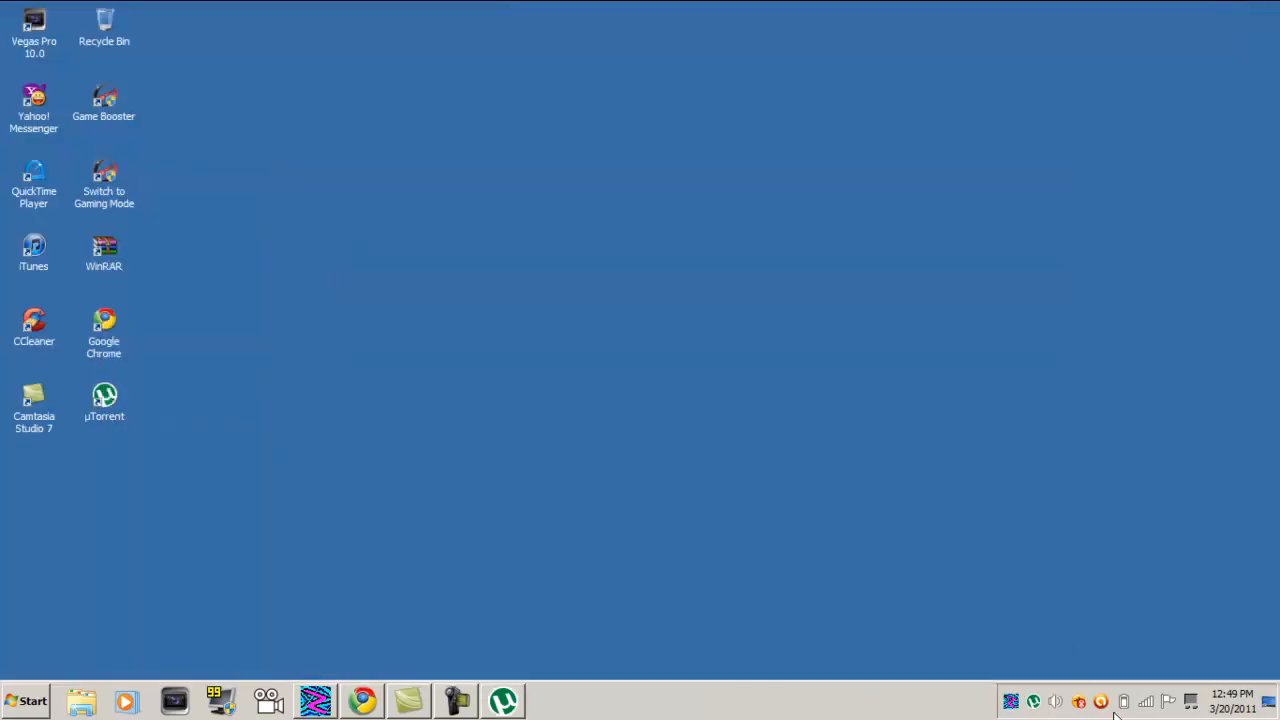
mouse_move(1032, 700)
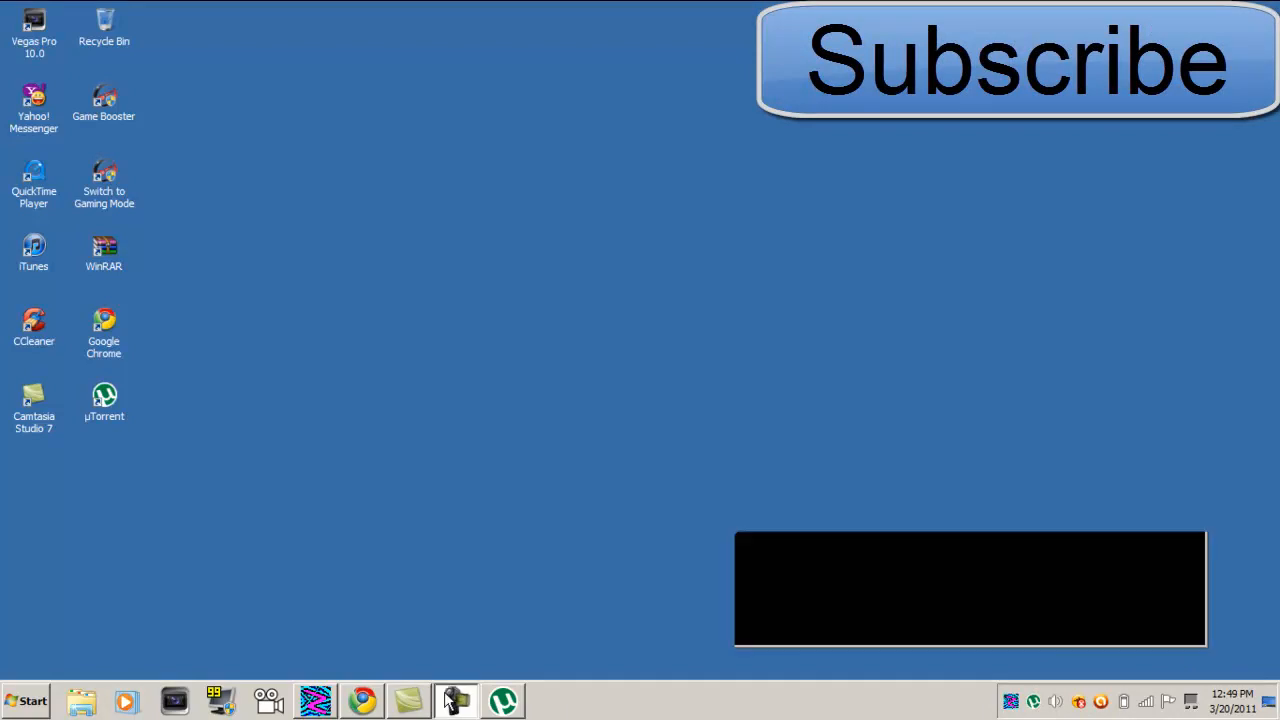
click(456, 700)
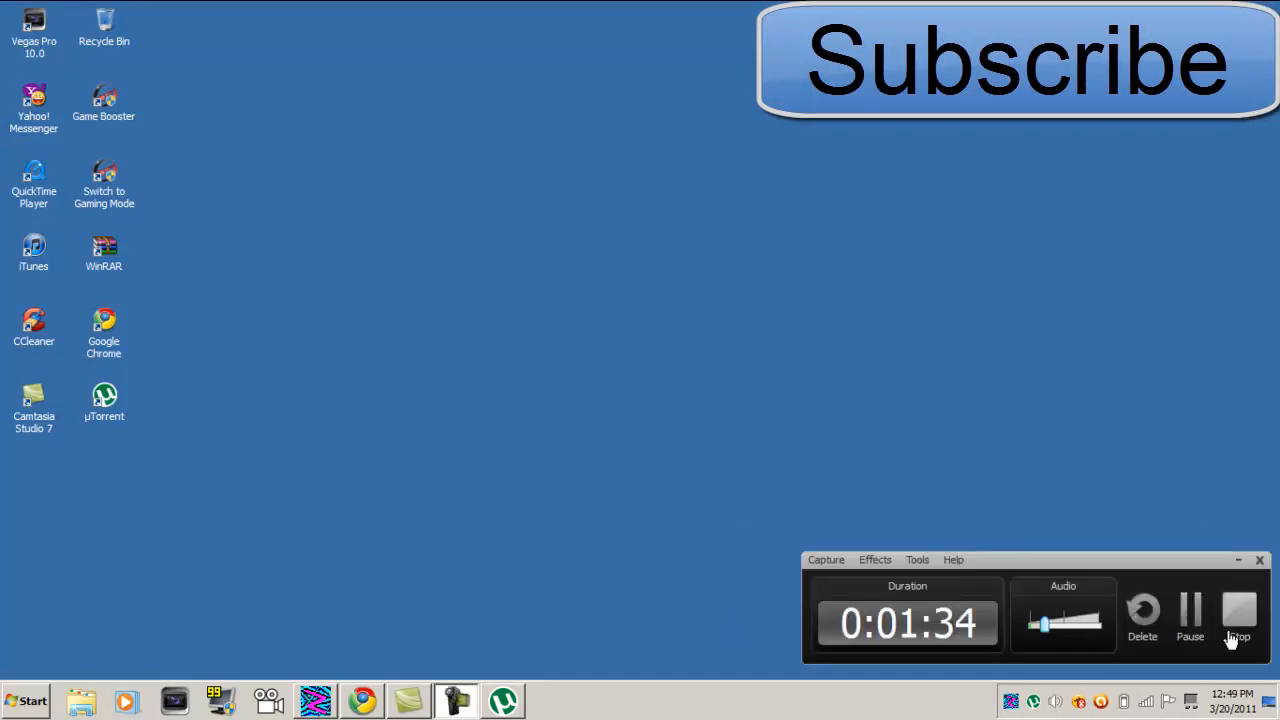